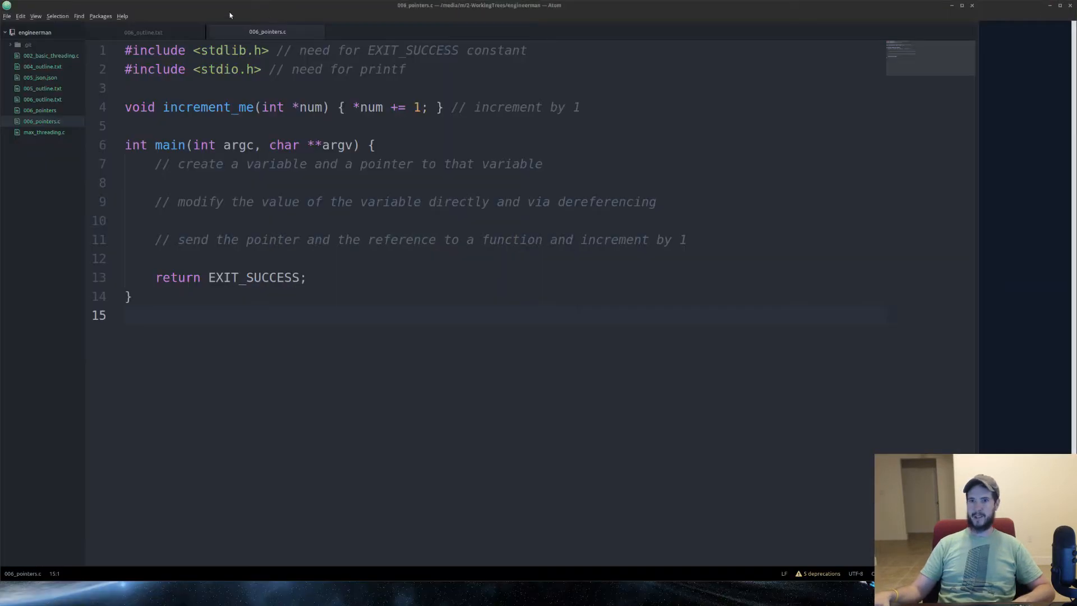
# - Switch to the 006_outline.txt tab listing the four pointer and reference questions
pyautogui.click(143, 31)
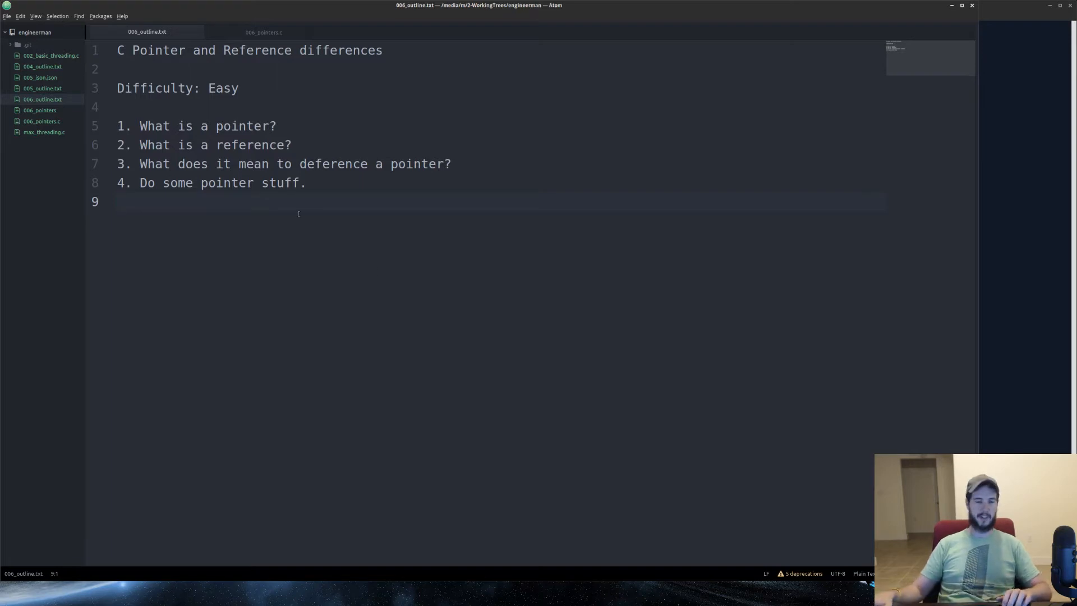
pyautogui.click(263, 31)
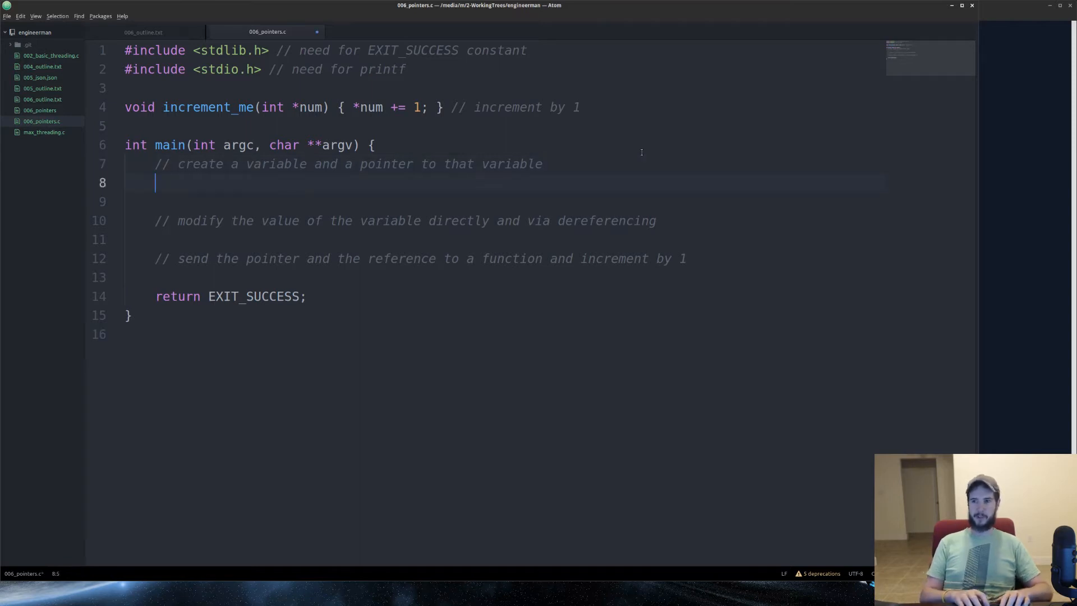
# - Declare int number = 10 and int *p_number = &number, then printf number and *p_number
pyautogui.write('int num')
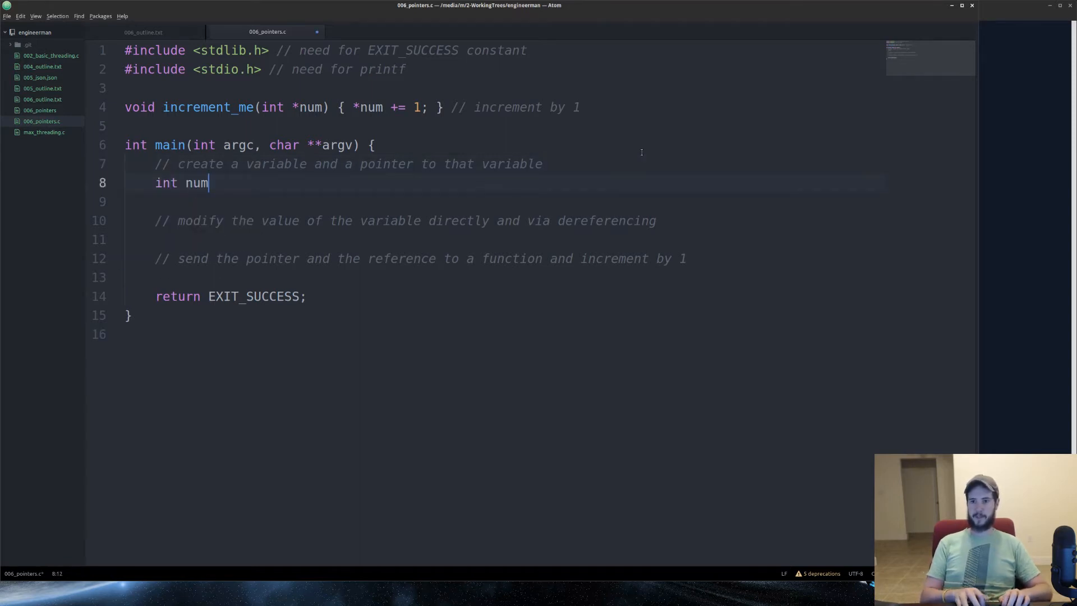
pyautogui.write('ber = 10;')
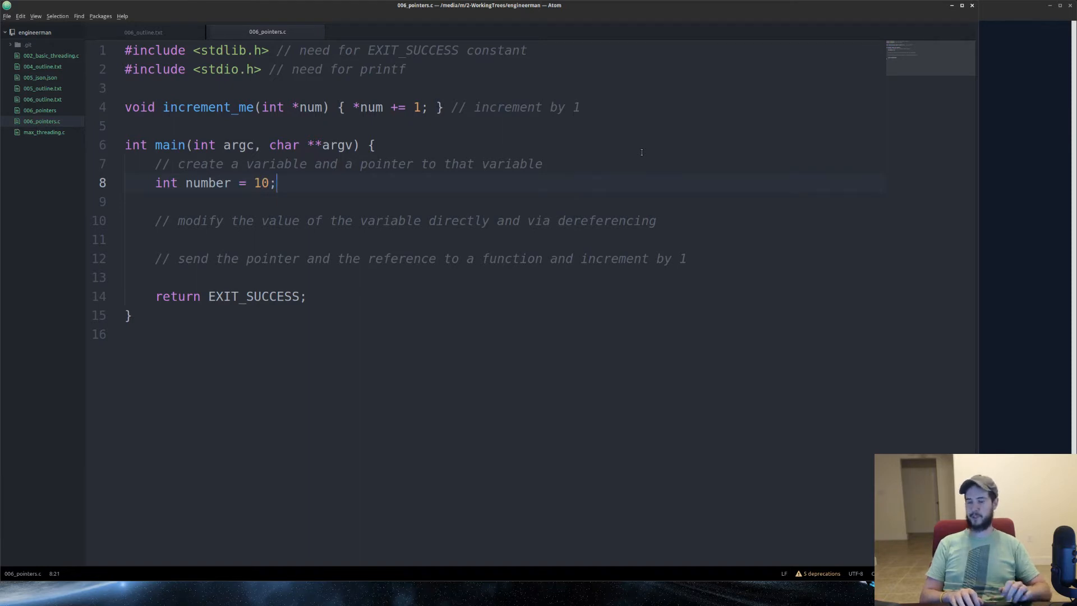
pyautogui.press('enter')
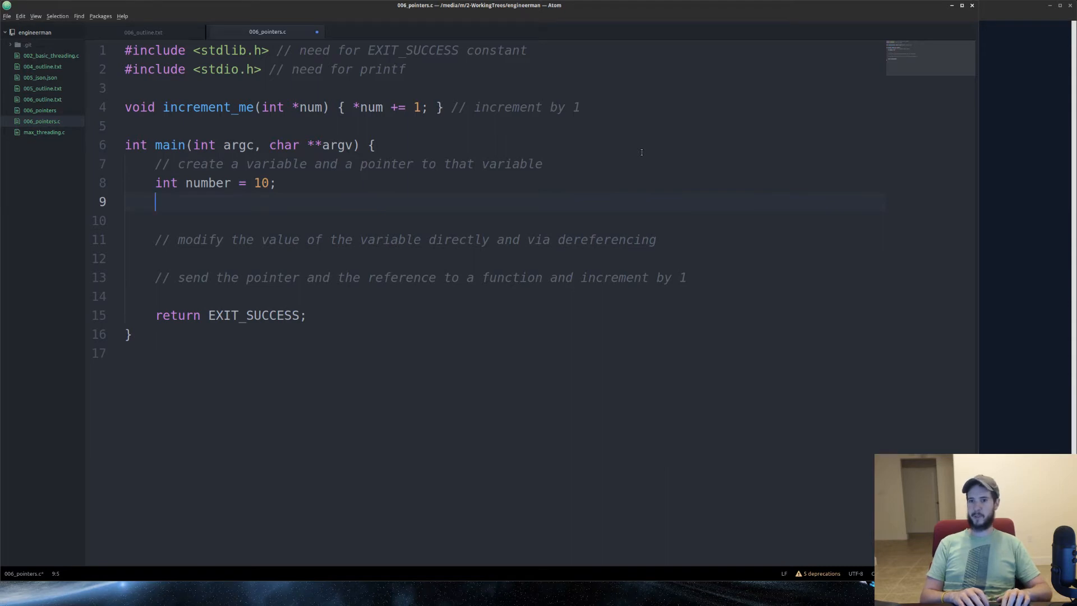
pyautogui.write('int')
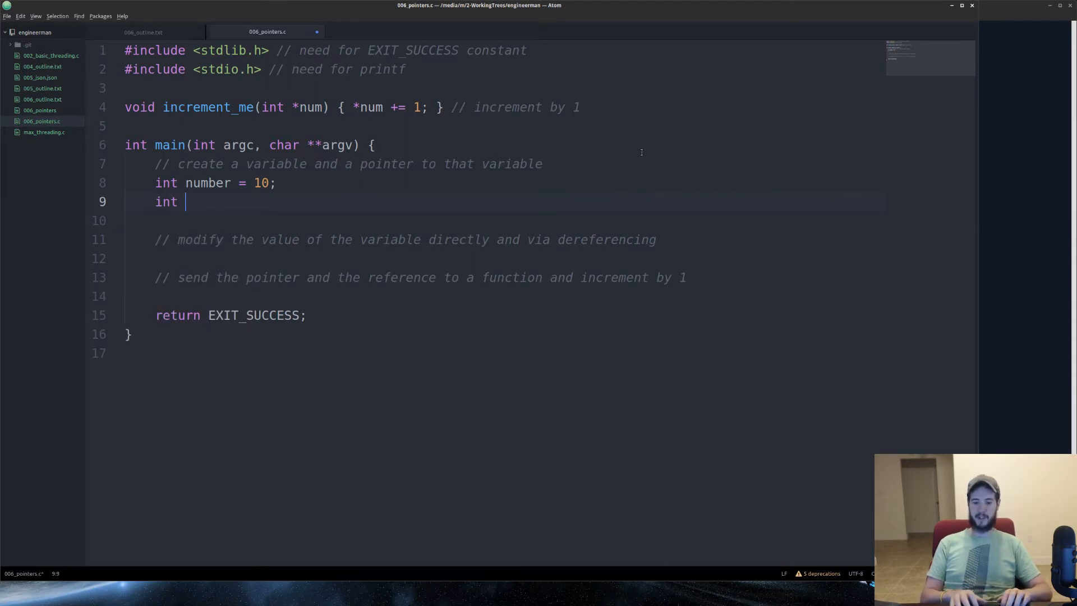
pyautogui.write('*')
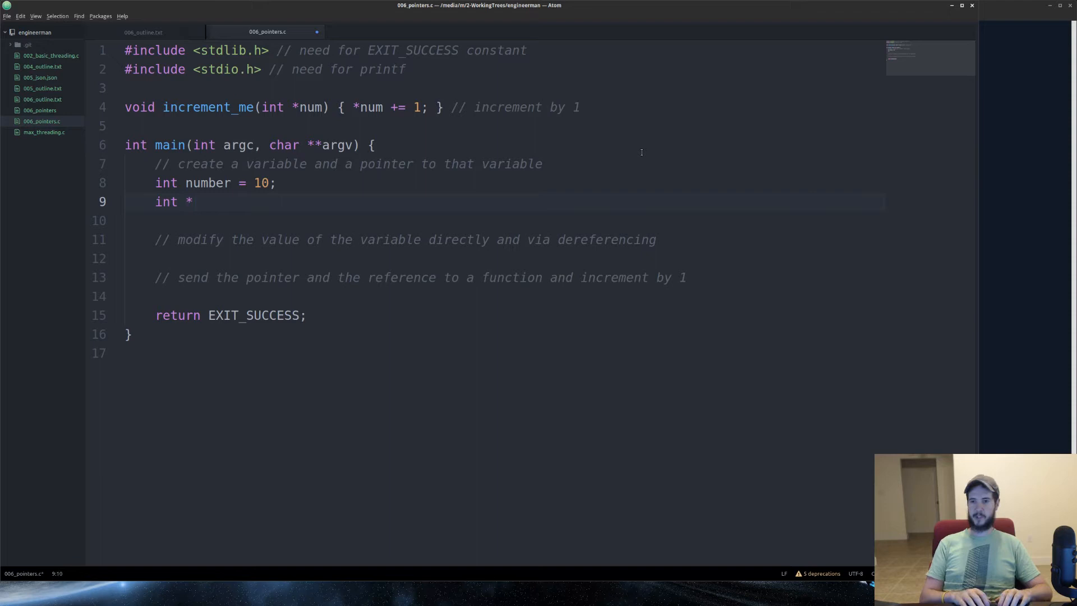
pyautogui.write('p_')
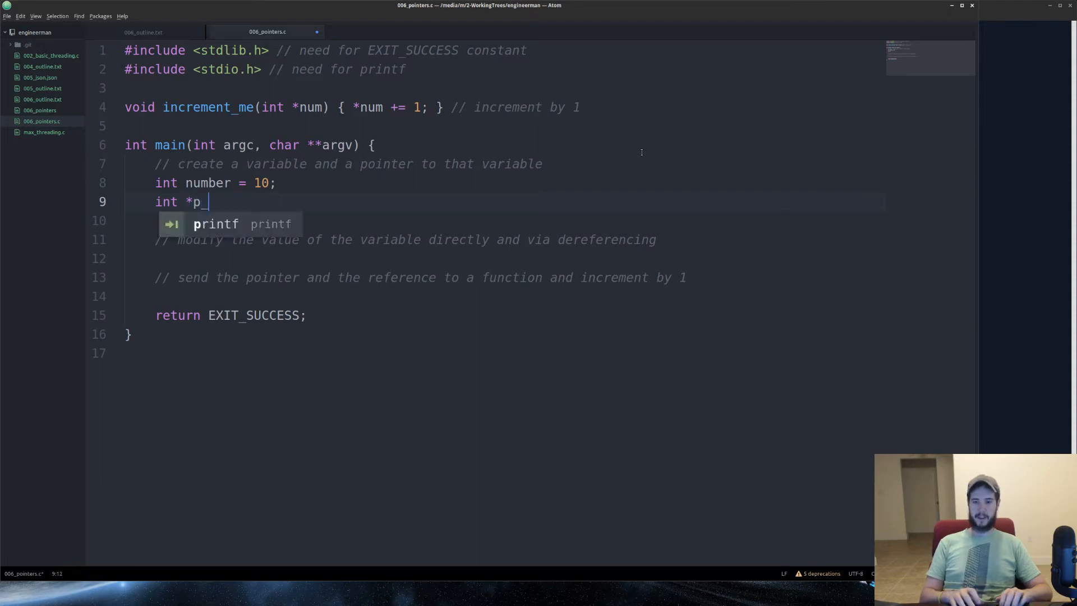
pyautogui.write('number =')
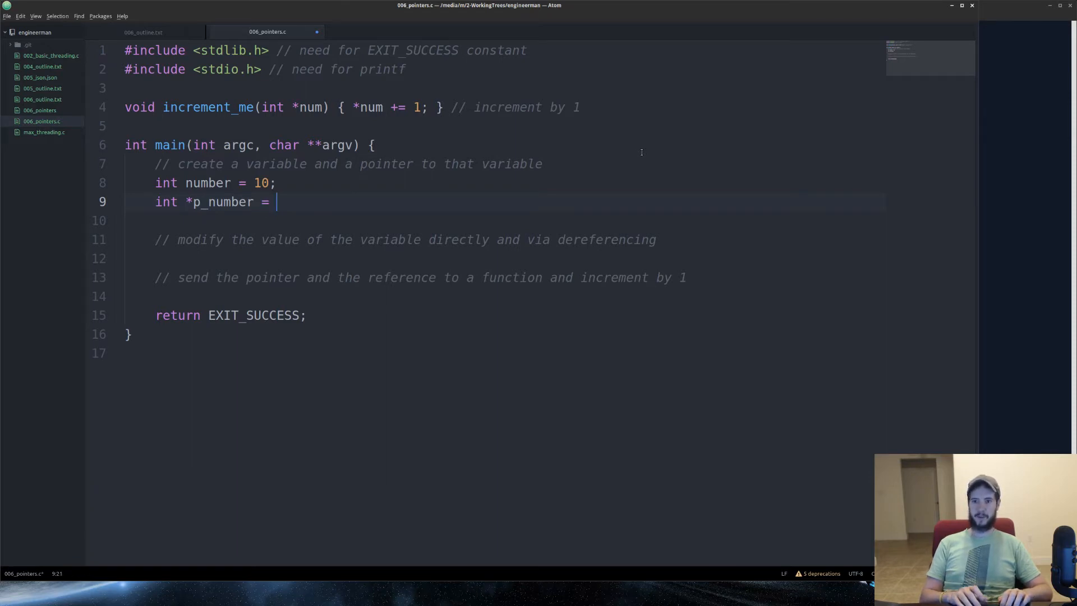
pyautogui.write('&')
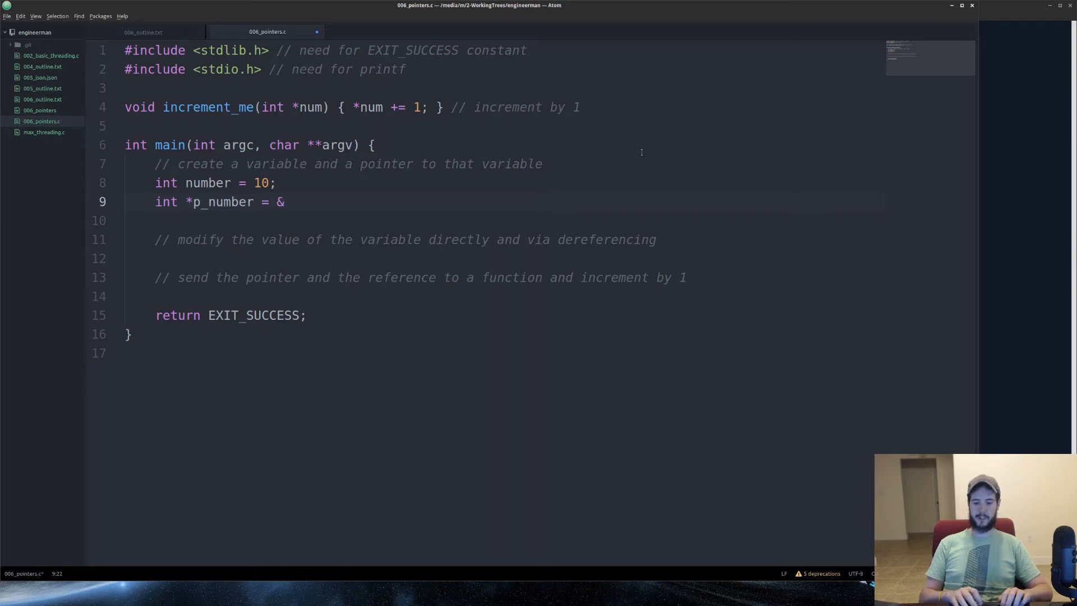
pyautogui.write('number;')
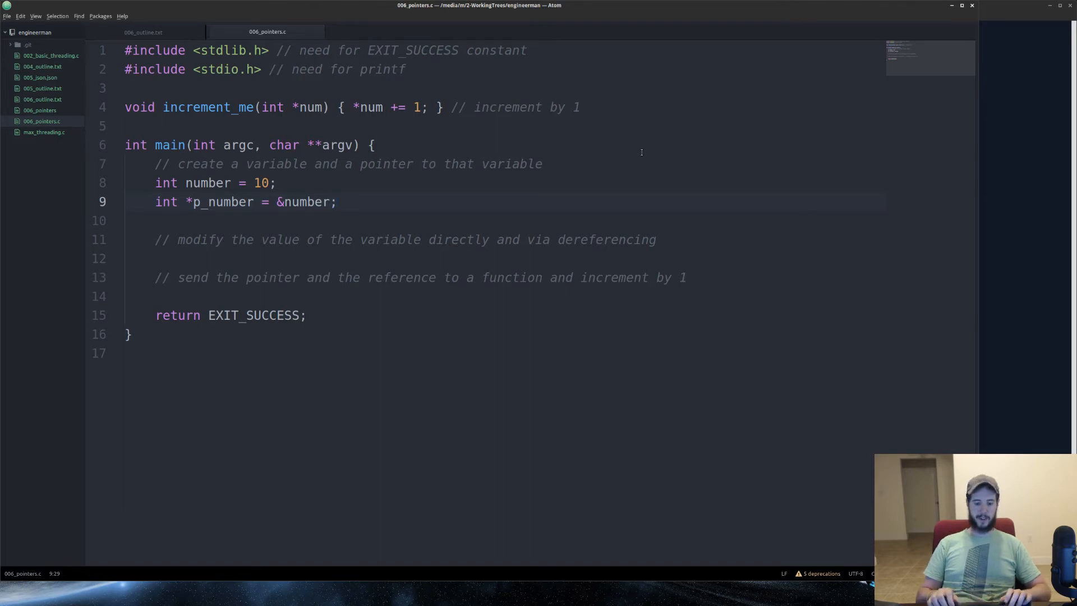
pyautogui.write('printf("number is %d and p_number dereferenced is %d\\n", number, *p_number);')
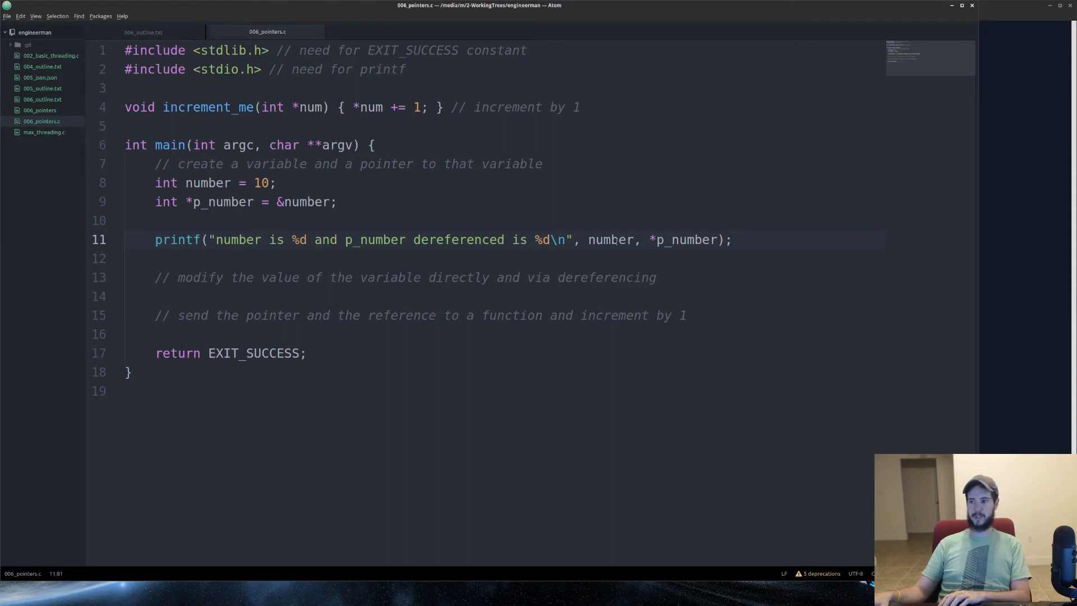
pyautogui.doubleClick(683, 240)
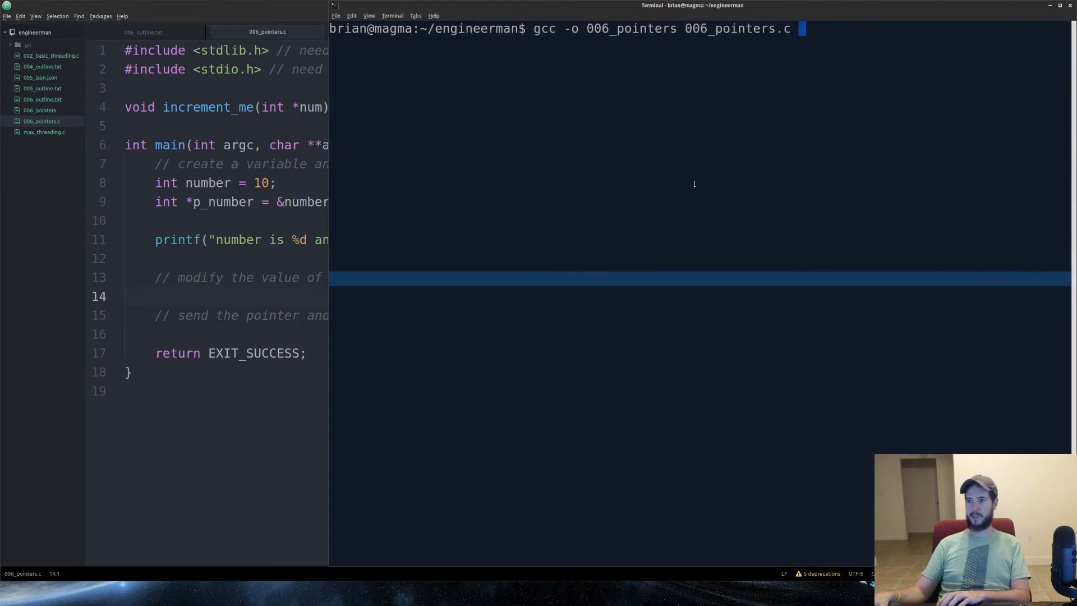
# - Run the compiled program with ./006_pointers in the terminal
pyautogui.write('./006_pointers')
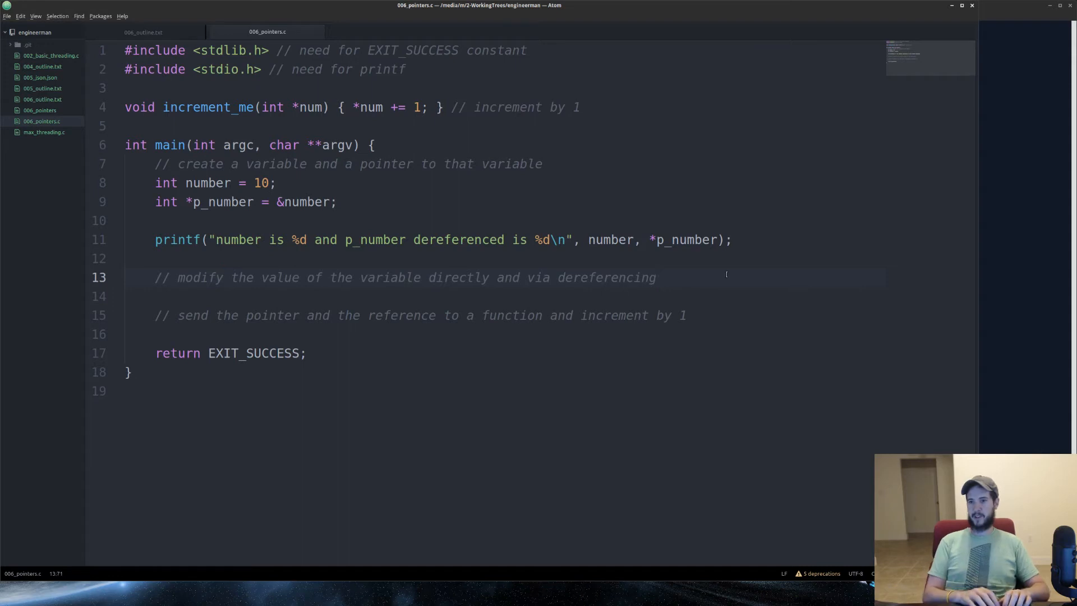
# - Add number += 1; and *p_number += 1; under the modify comment, each followed by a printf
pyautogui.click(656, 277)
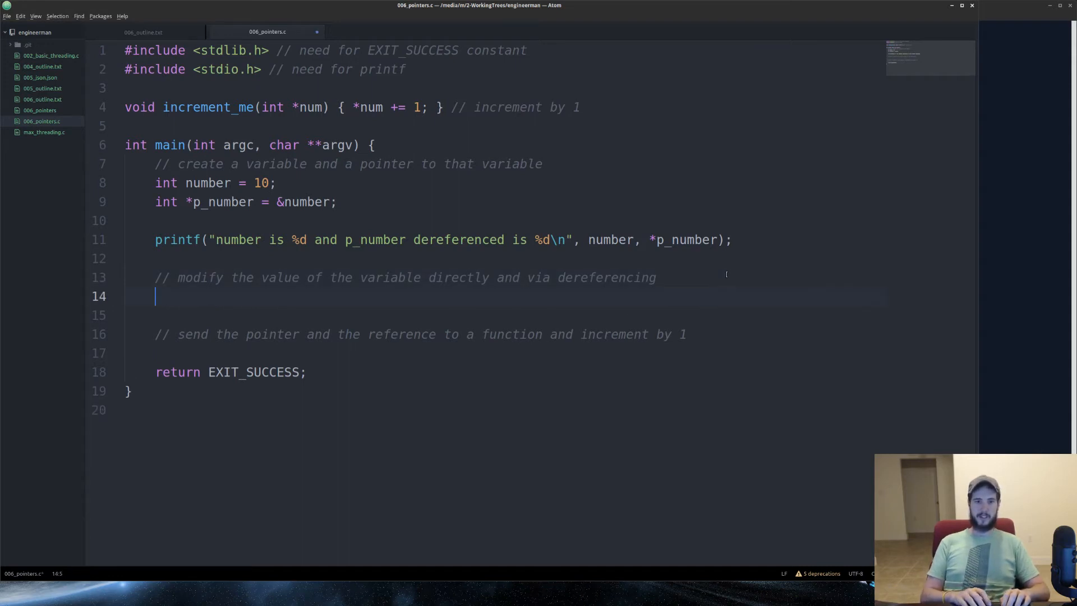
pyautogui.write('number')
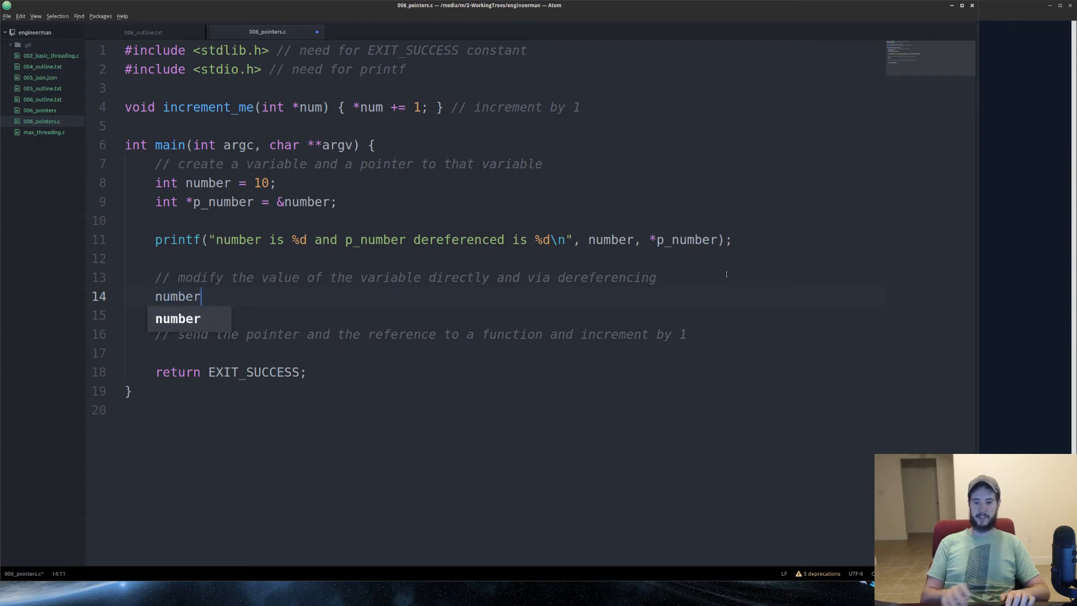
pyautogui.write('+= 1;')
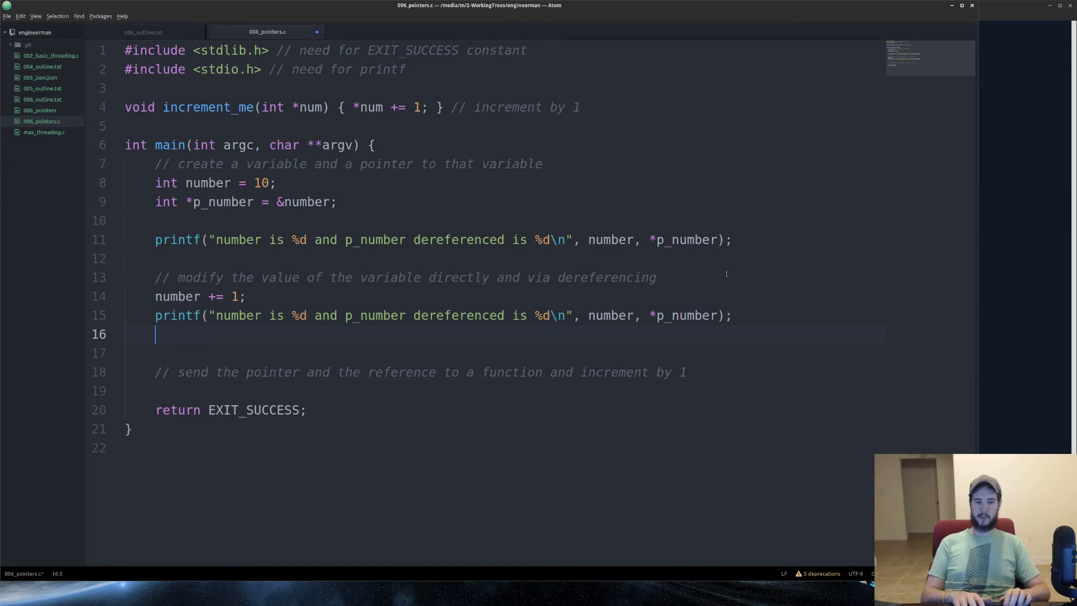
pyautogui.write('*p_number += 1;')
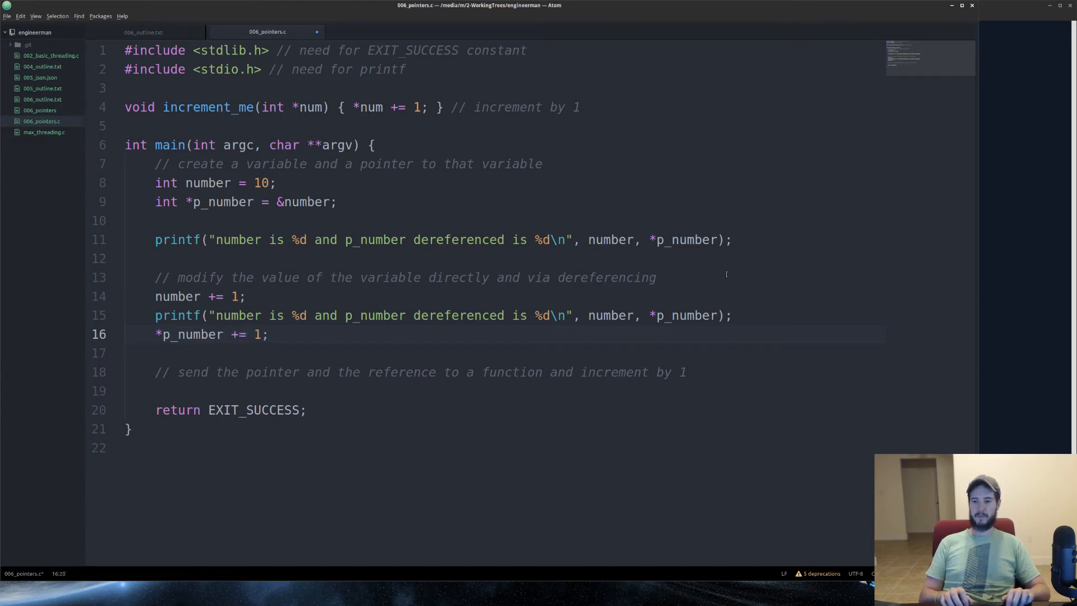
pyautogui.write('printf("number is %d and p_number dereferenced is %d\\n", number, *p_number);')
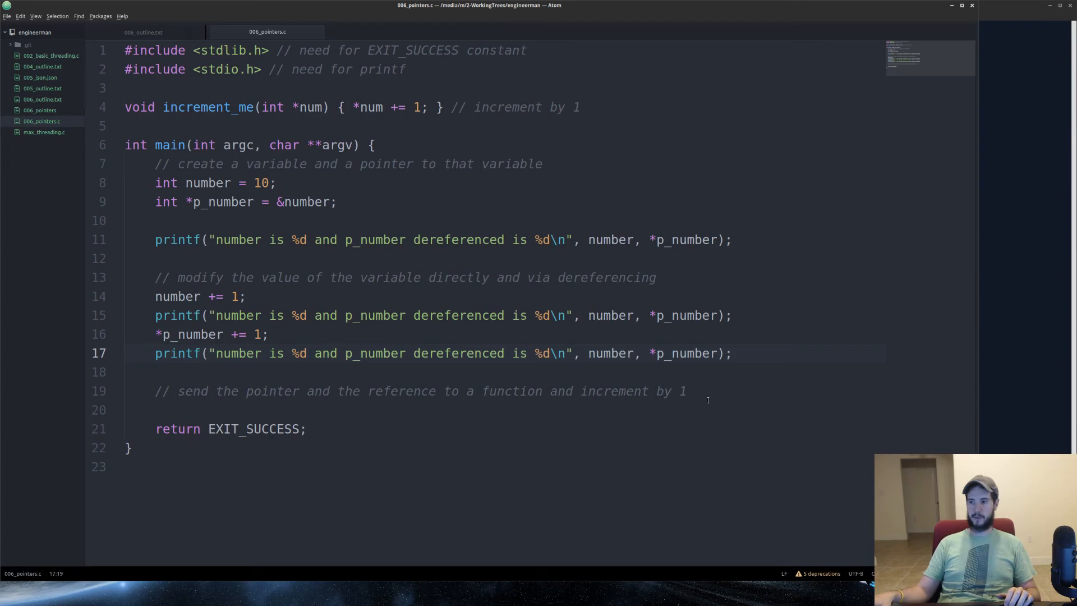
# - Call increment_me(p_number); and increment_me(&number);, each with a printf of number and *p_number
pyautogui.press('Enter')
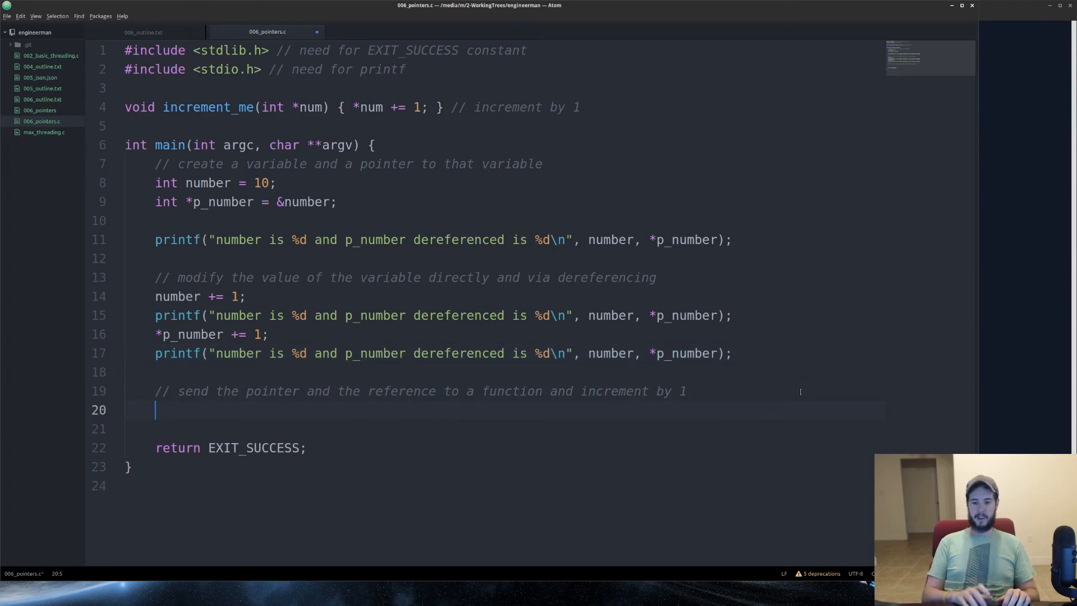
pyautogui.write('increment_me(')
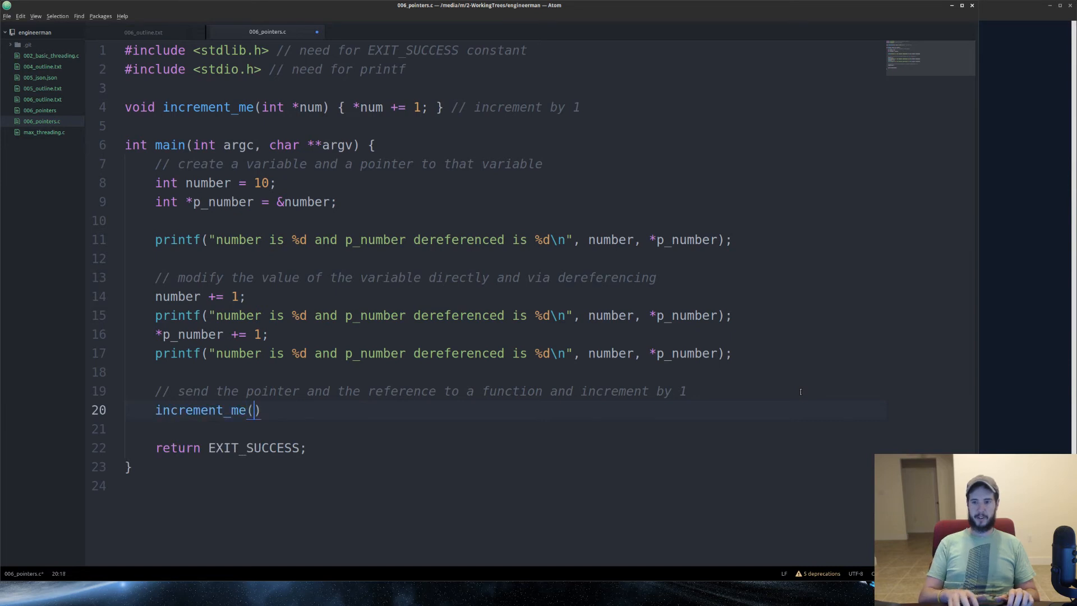
pyautogui.write('p_number')
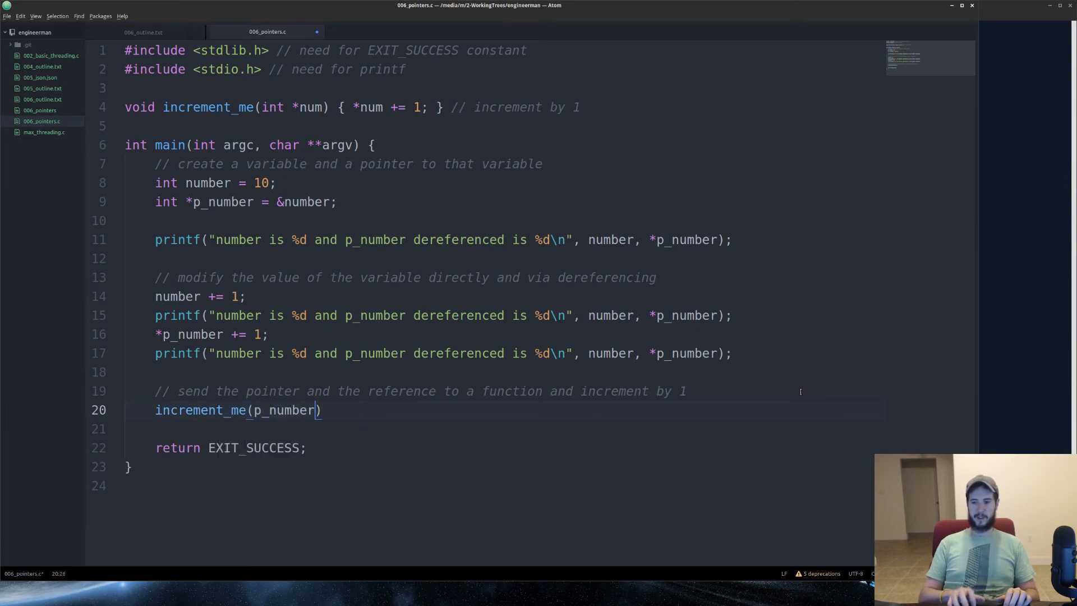
pyautogui.write(';')
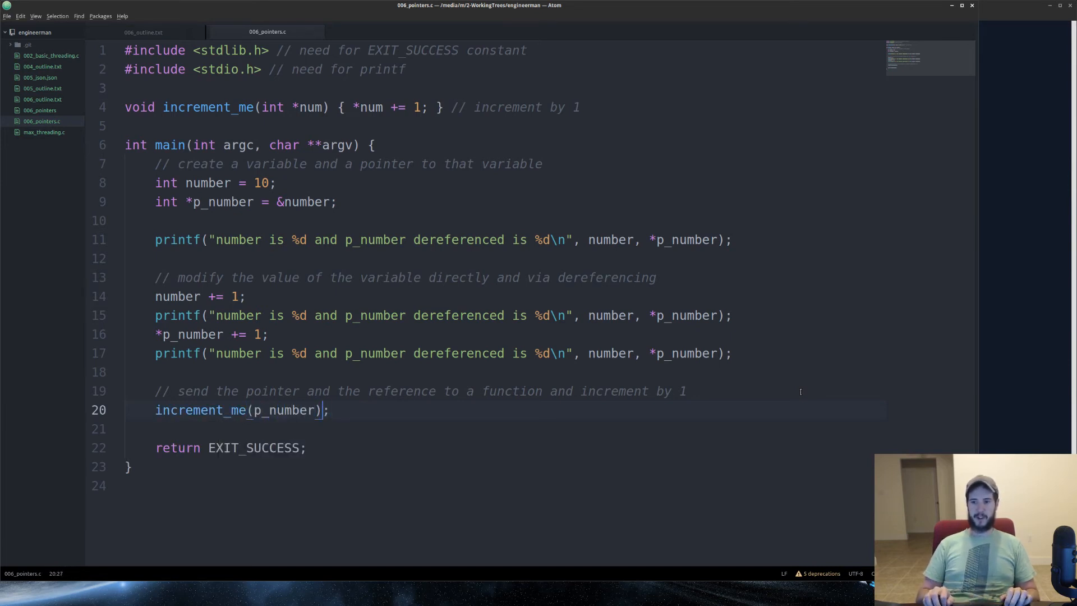
pyautogui.click(256, 410)
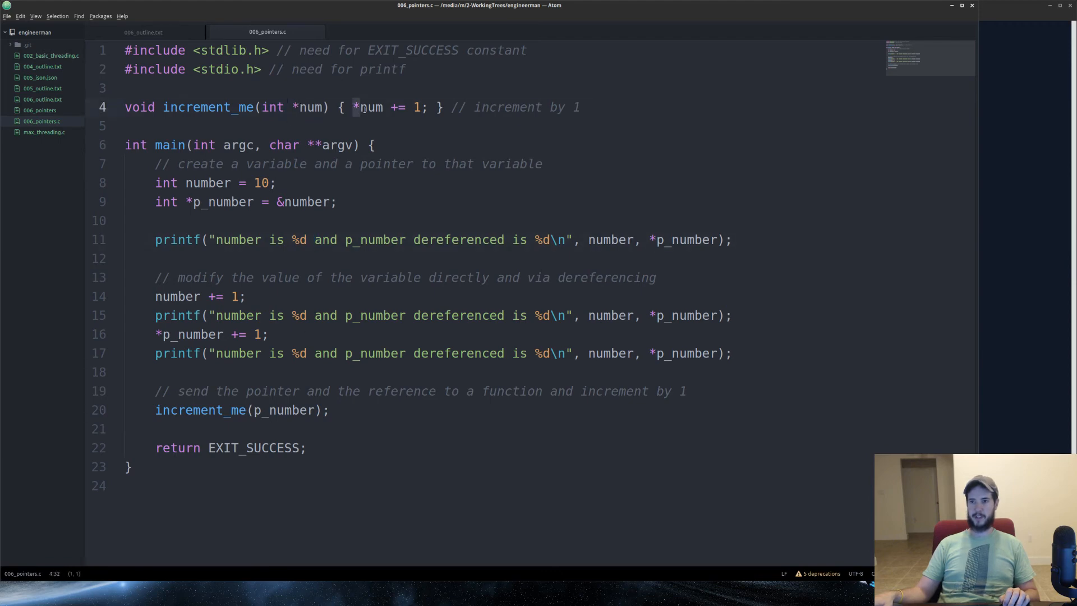
pyautogui.doubleClick(367, 106)
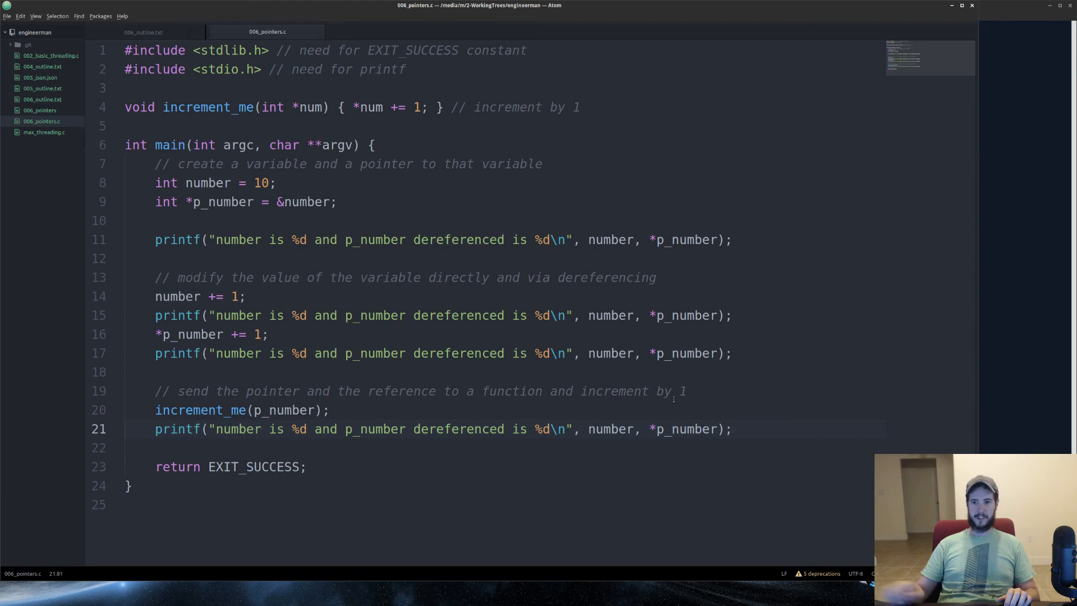
pyautogui.write('increment_me(')
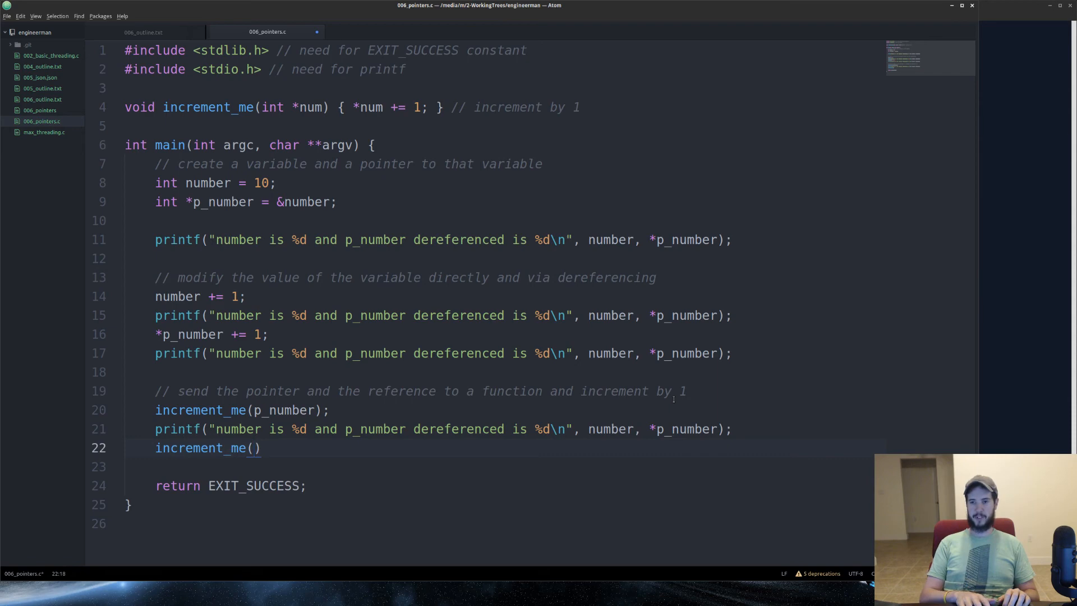
pyautogui.write('&')
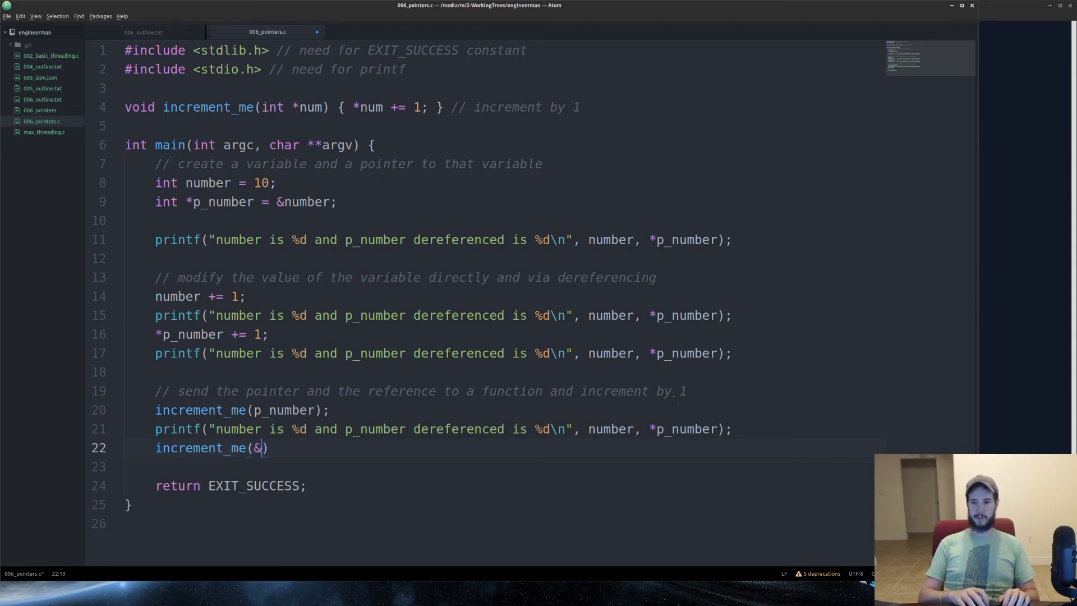
pyautogui.write('number);')
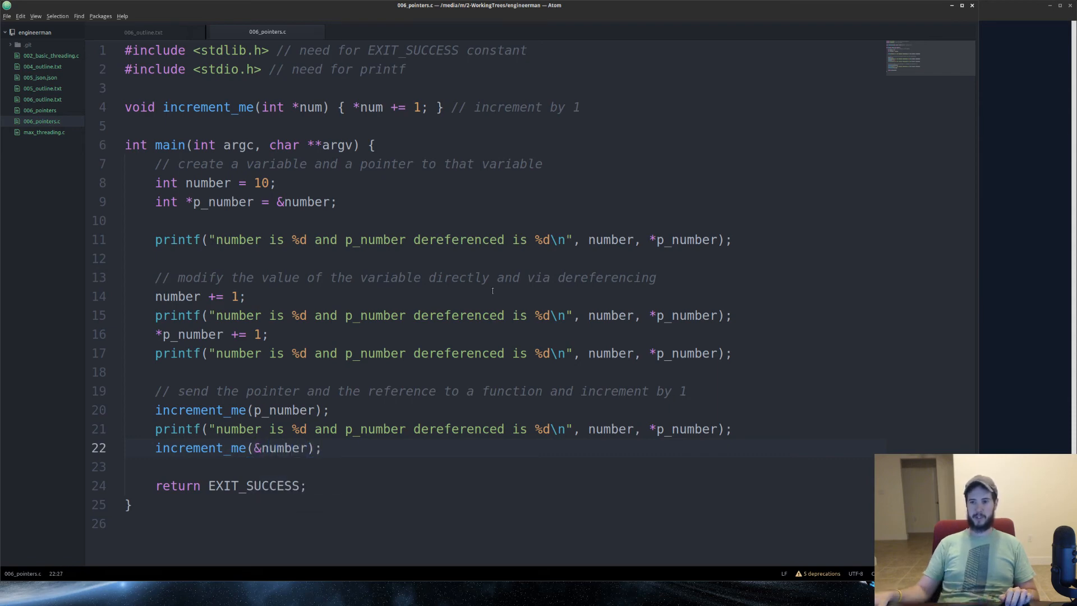
pyautogui.write('printf("number is %d and p_number dereferenced is %d\\n", number, *p_number);')
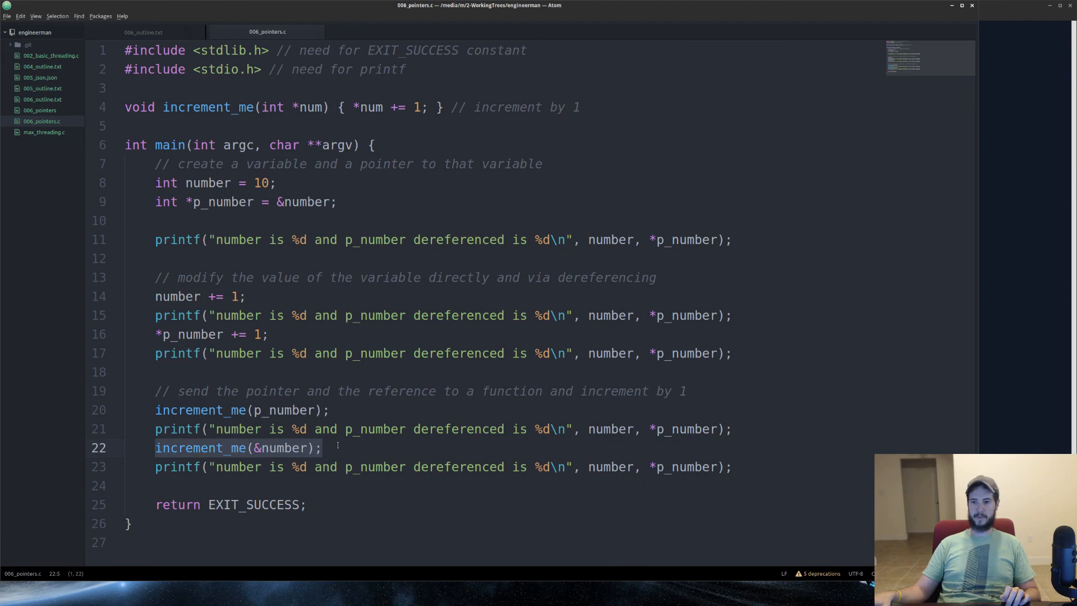
# - Click in the editor below the increment_me(&number) call and its printf
pyautogui.click(323, 447)
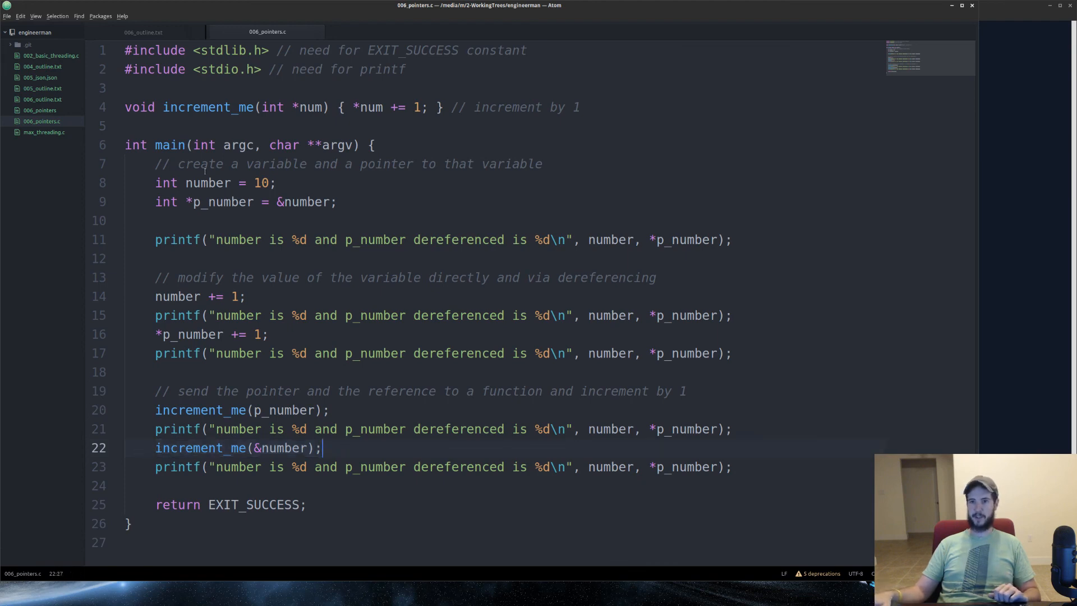